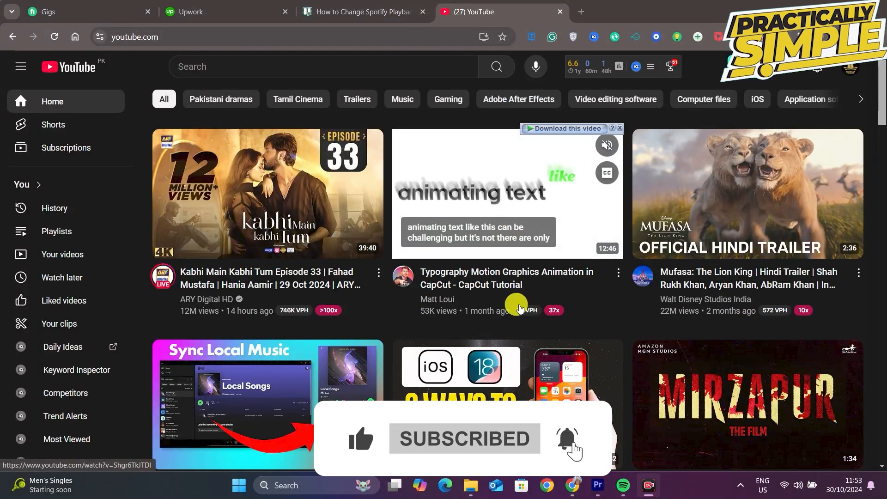
# - Clear Chrome's history, download history, cookies and cached images and files via the Advanced data list
pyautogui.scroll(-3)
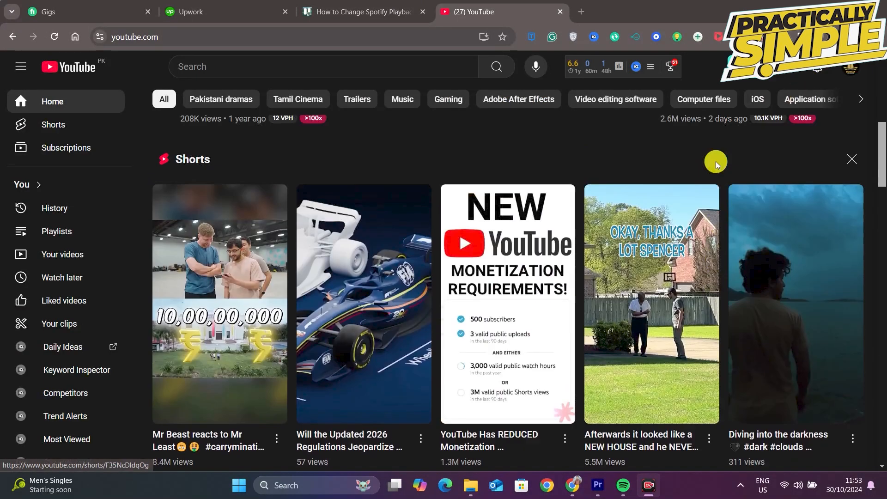
pyautogui.click(720, 11)
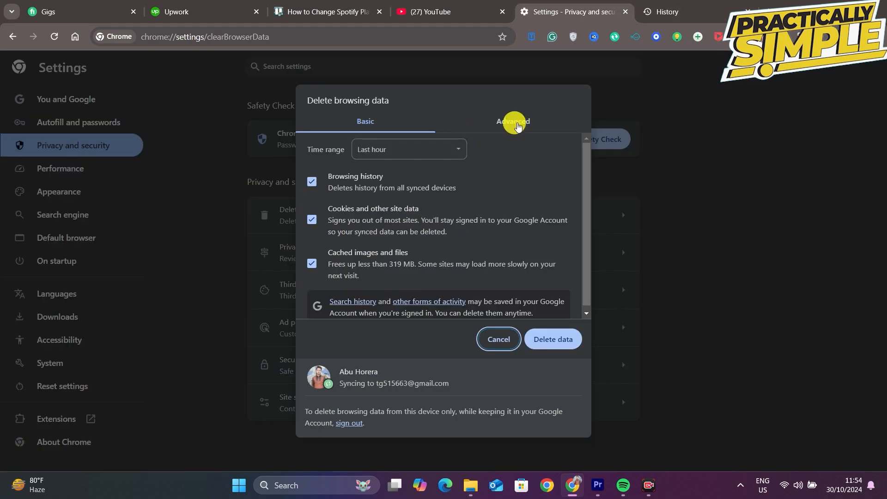
pyautogui.click(513, 121)
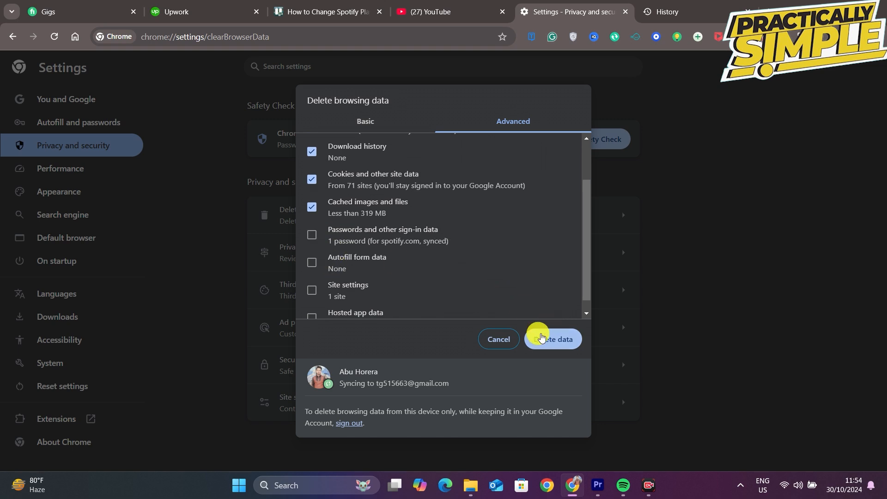
pyautogui.click(553, 339)
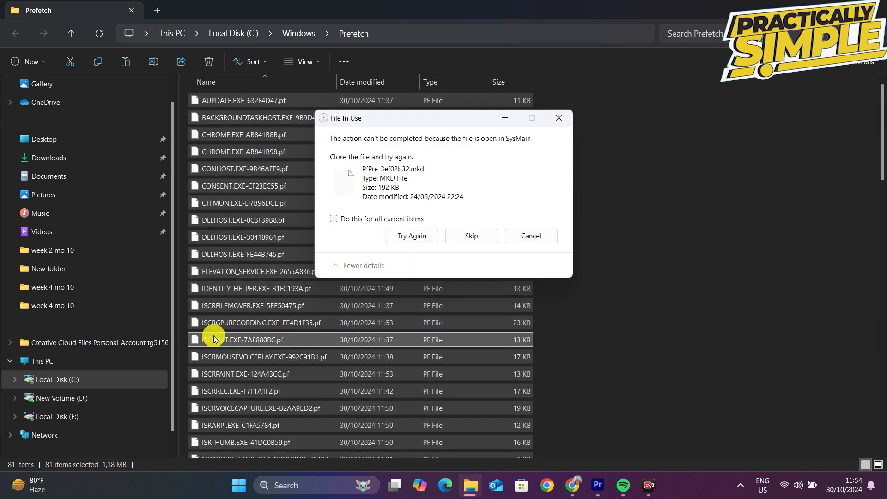
# - Delete all Prefetch files, skipping the in-use file with 'Do this for all current items' ticked
pyautogui.click(333, 219)
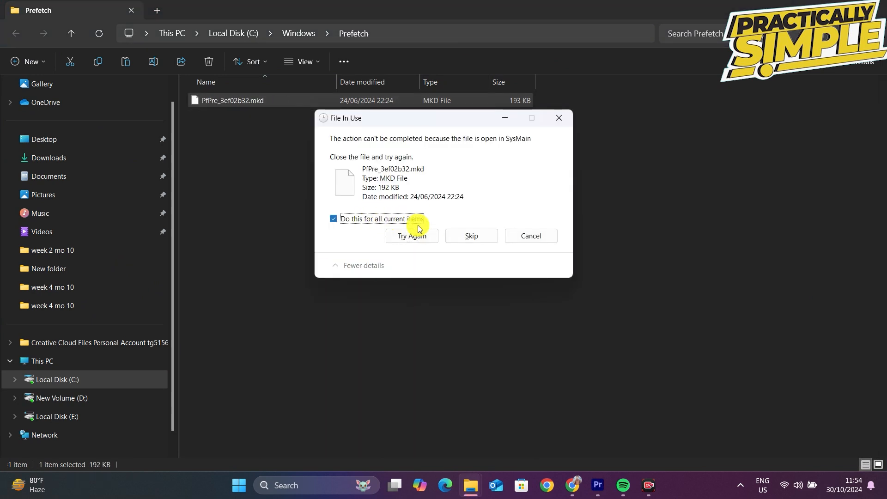
pyautogui.click(412, 236)
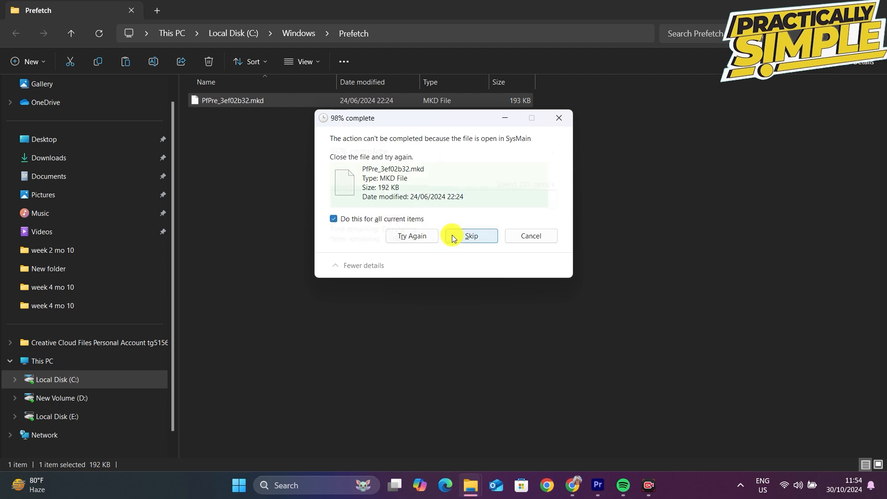
pyautogui.click(472, 236)
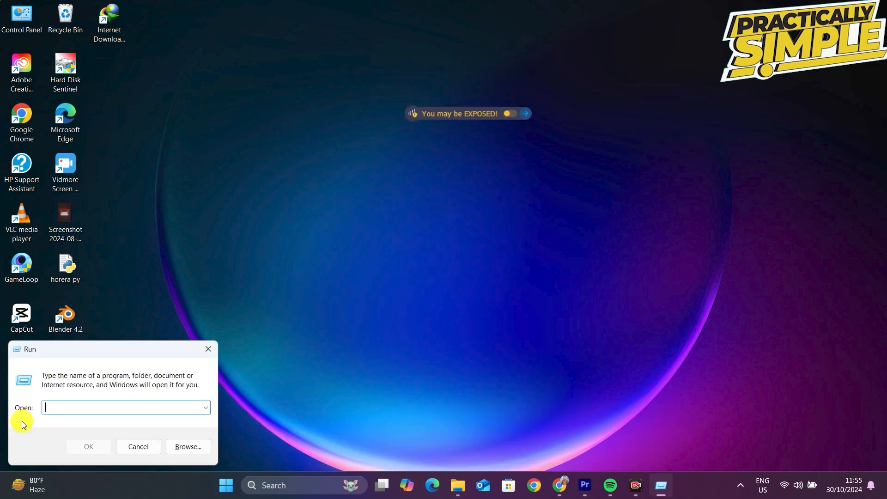
# - Delete the Windows Temp folder contents via Run 'temp', skipping in-use items
pyautogui.write('tem')
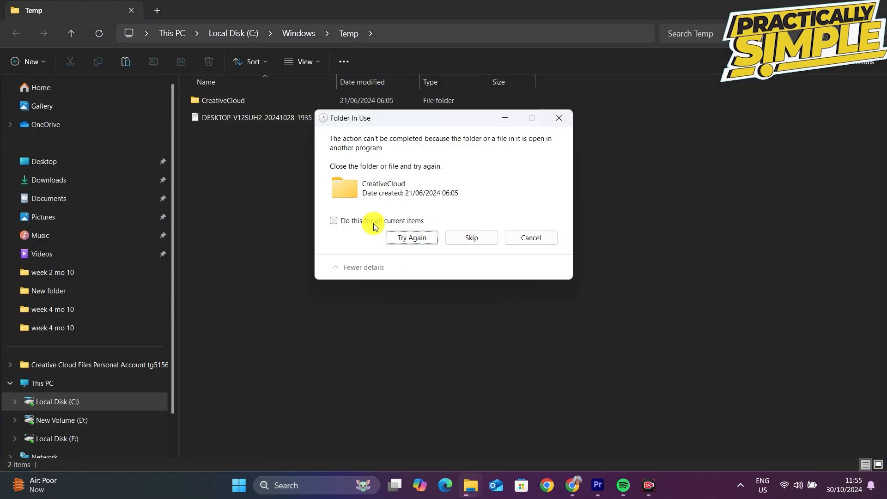
pyautogui.click(471, 237)
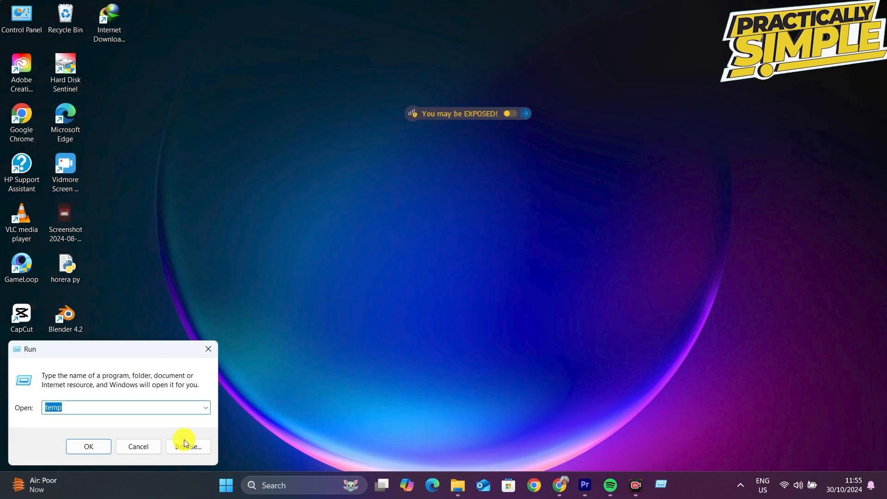
pyautogui.write('%')
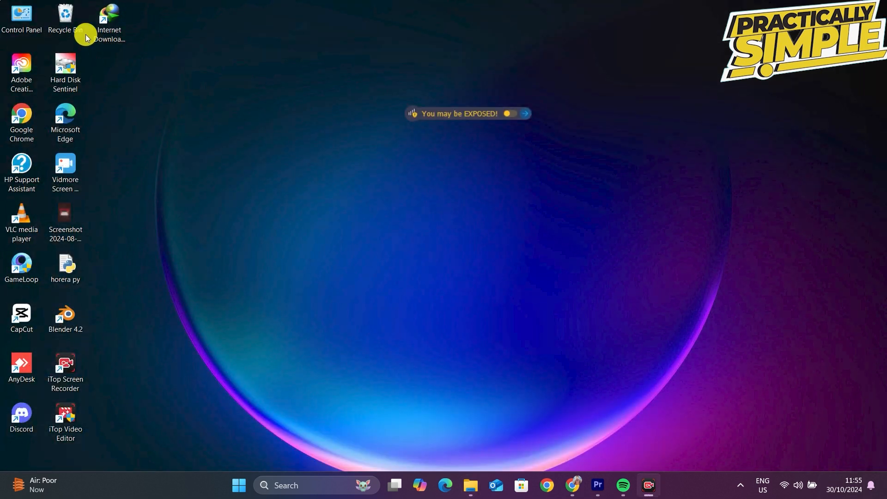
# - Empty the Recycle Bin from its desktop icon menu
pyautogui.rightClick(64, 17)
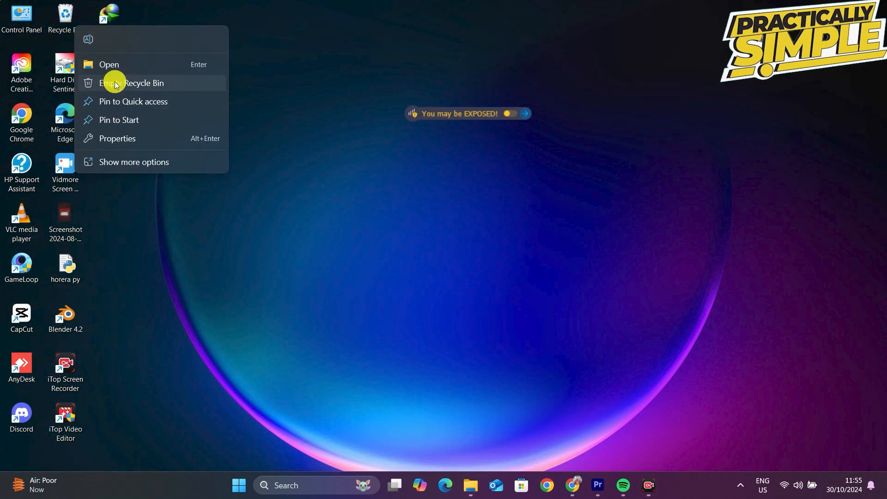
pyautogui.click(133, 83)
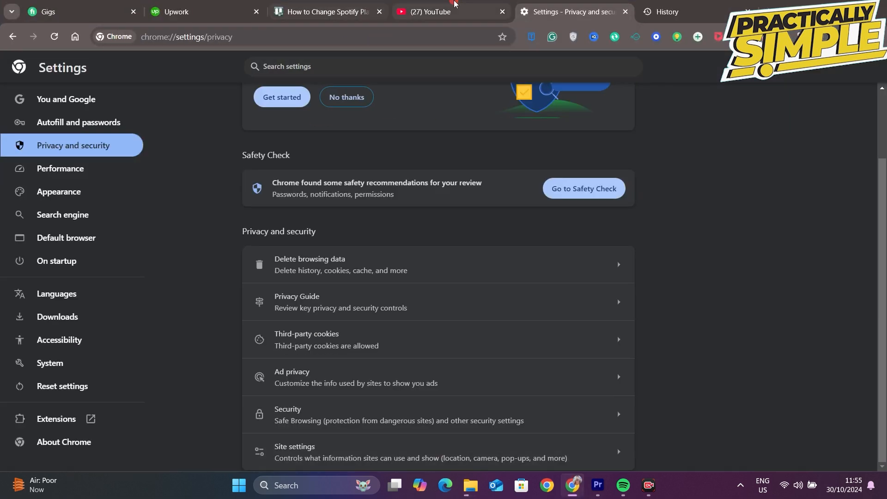
# - Play the Mufasa: The Lion King Hindi trailer on YouTube with the sound muted
pyautogui.click(441, 11)
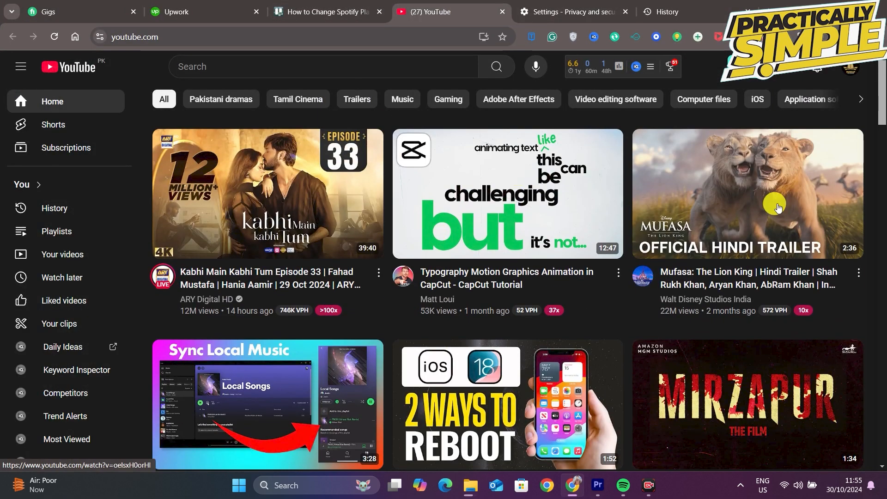
pyautogui.click(747, 193)
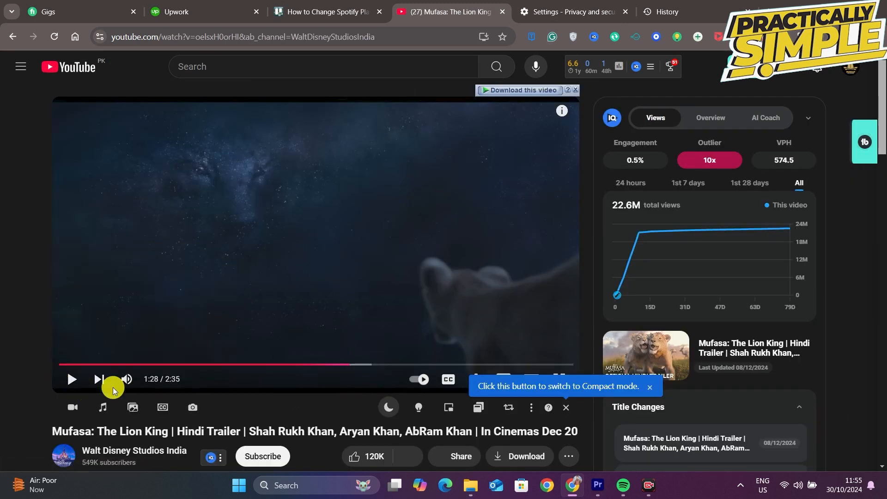
pyautogui.click(69, 379)
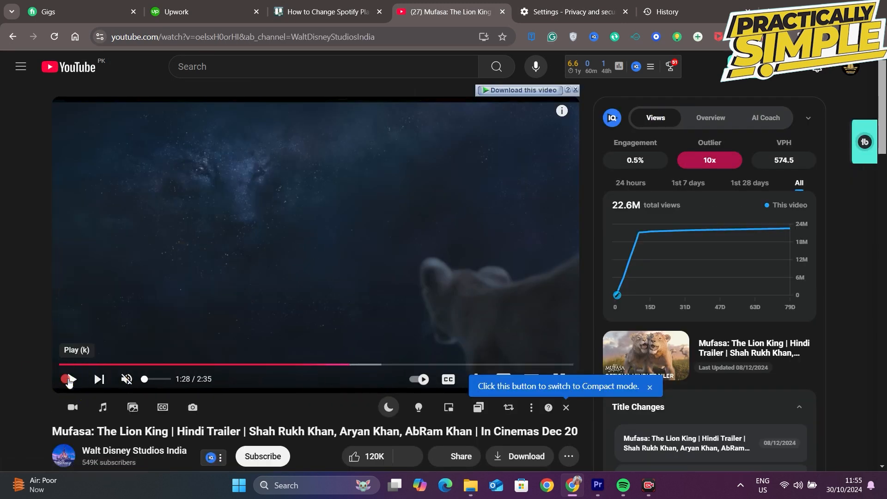
pyautogui.click(67, 379)
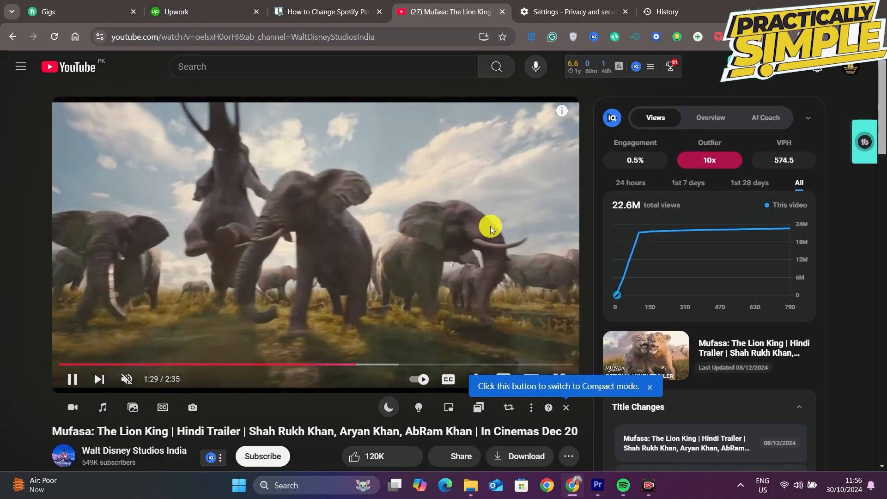